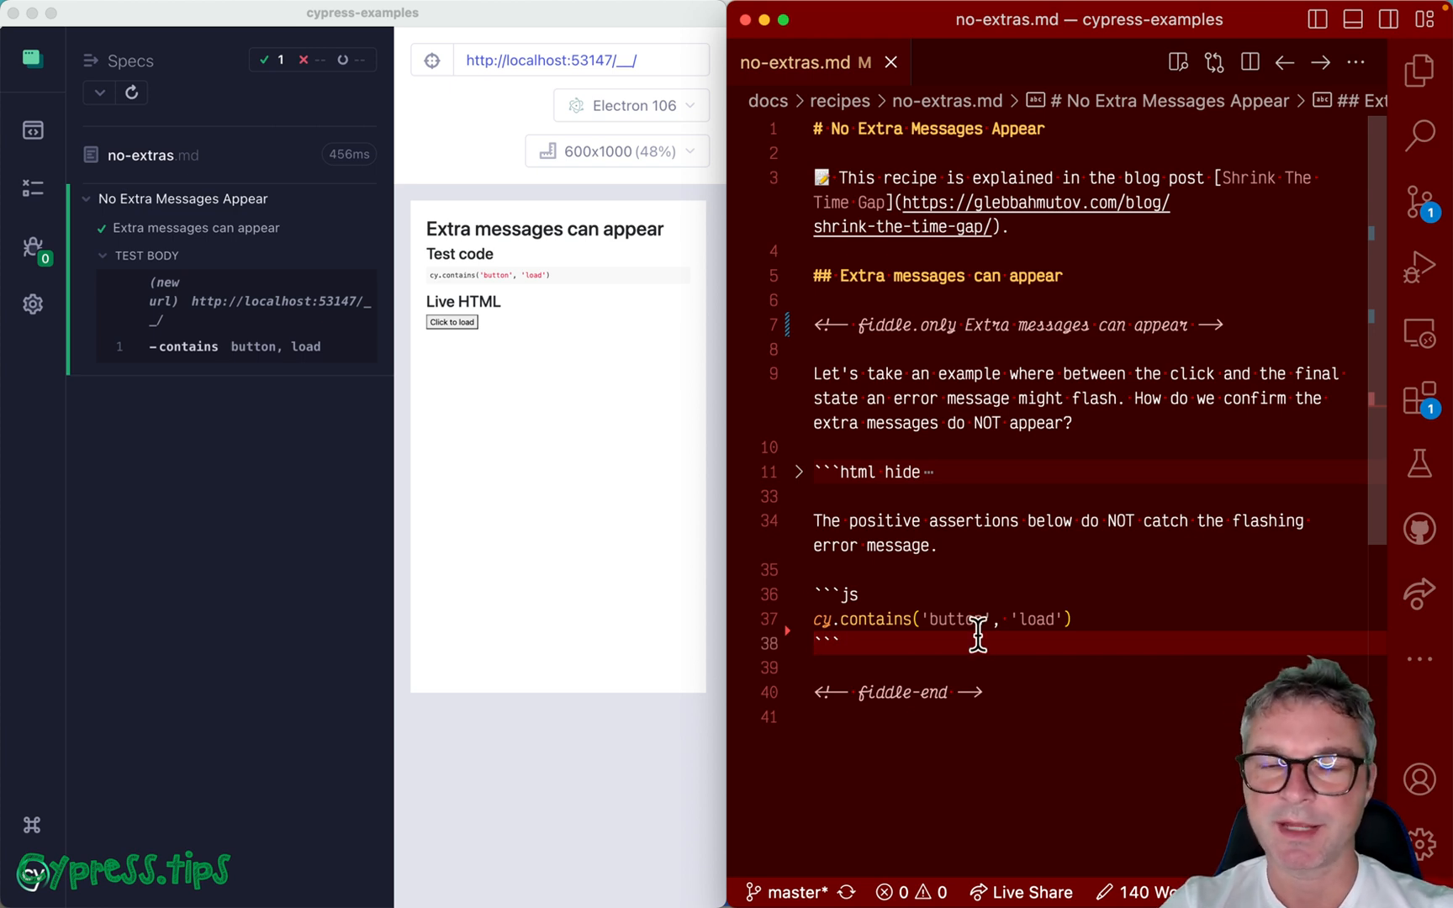
mouse_move(454, 461)
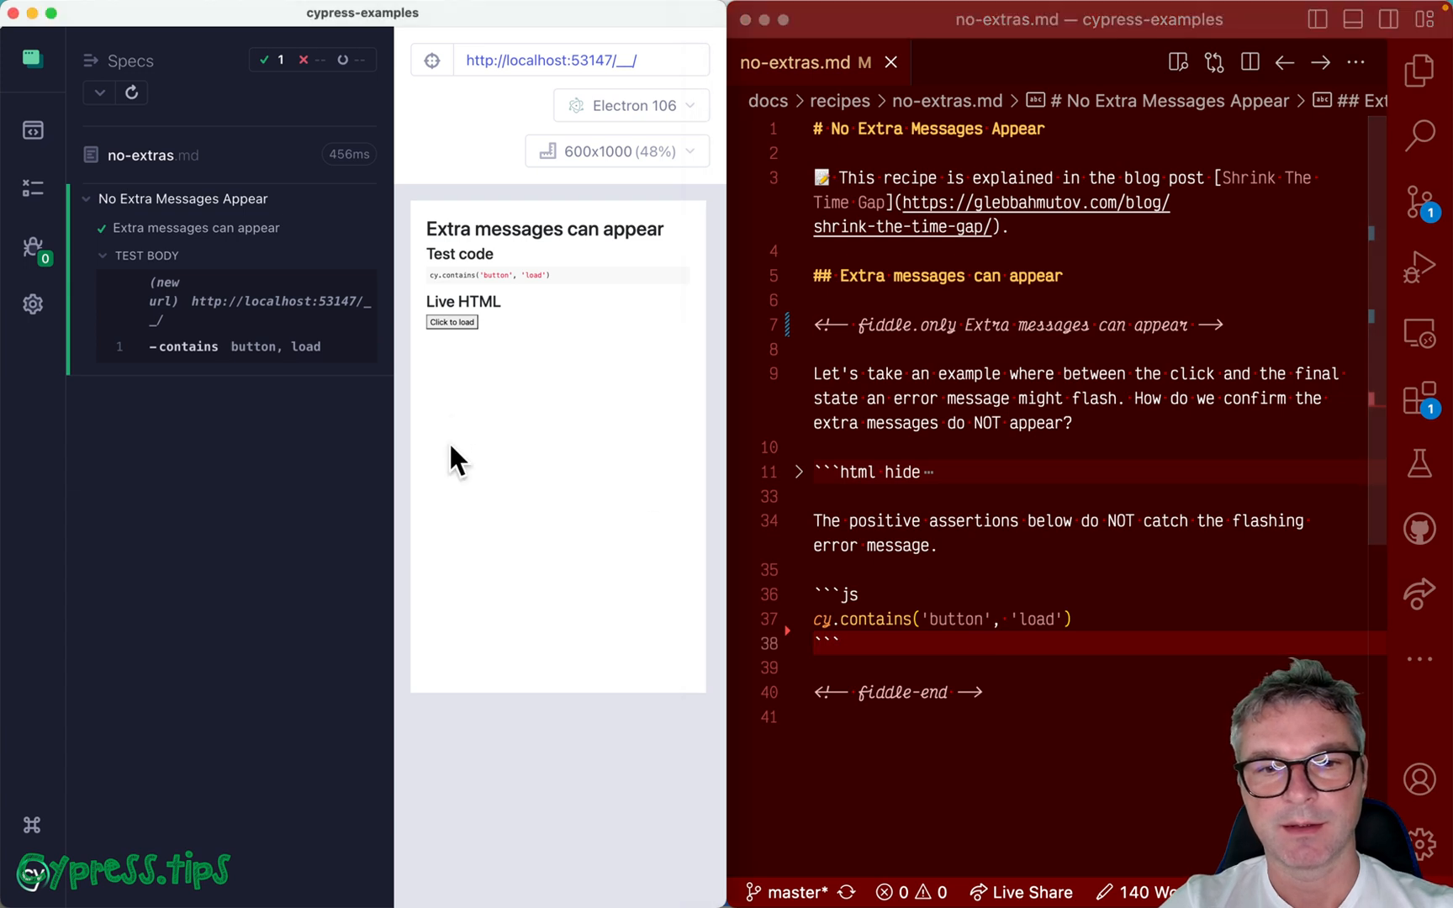
Trigger 'Click to load' on the live demo page so it changes to Loaded
click(451, 322)
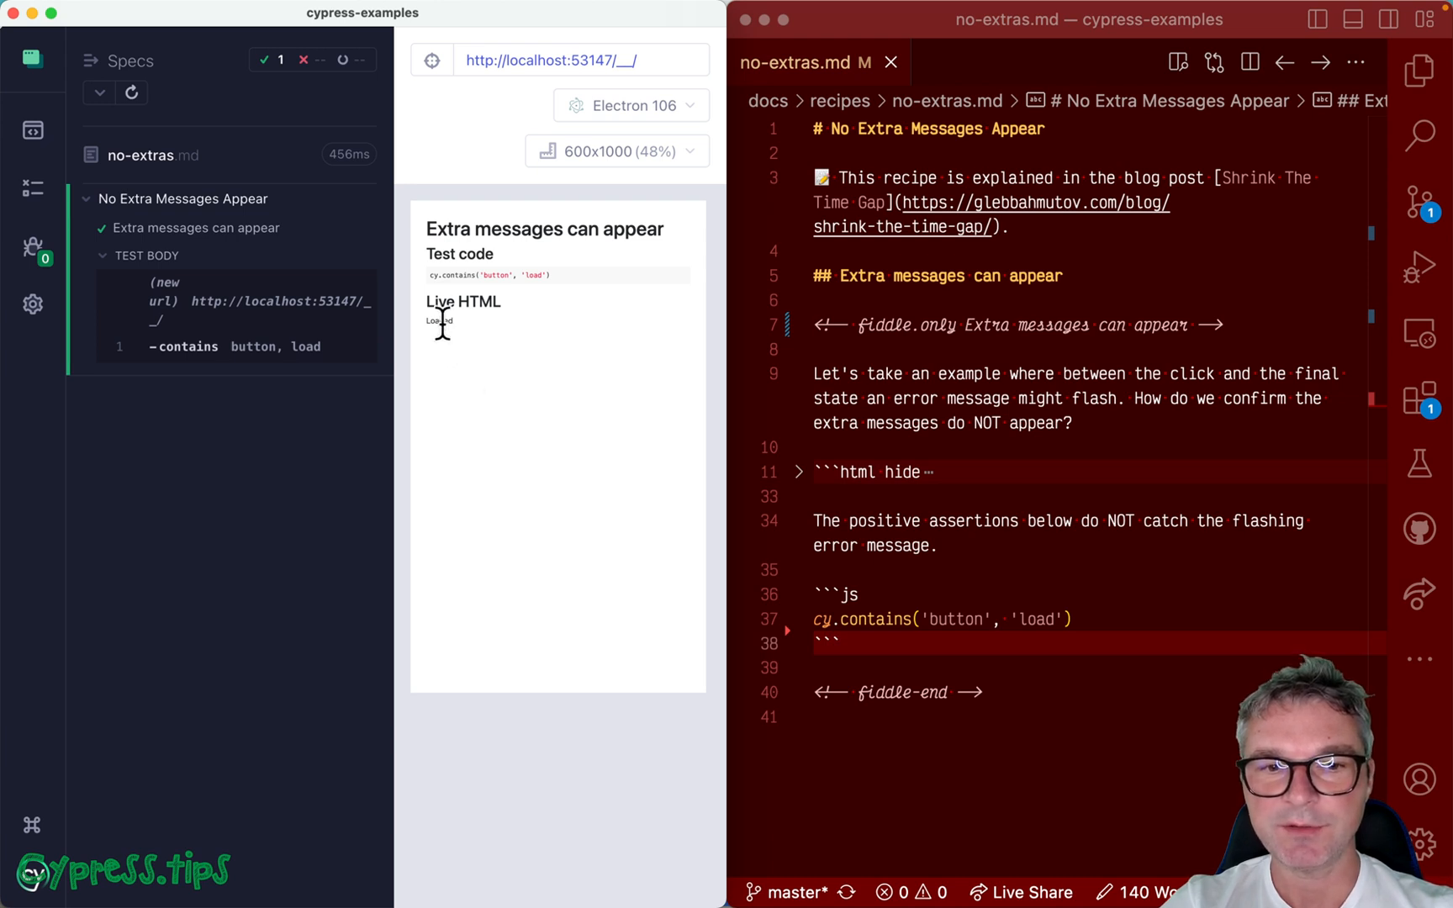
Append .click() to the load button, then assert cy.contains for the 'Loading' button and 'Loaded'
text(.click()
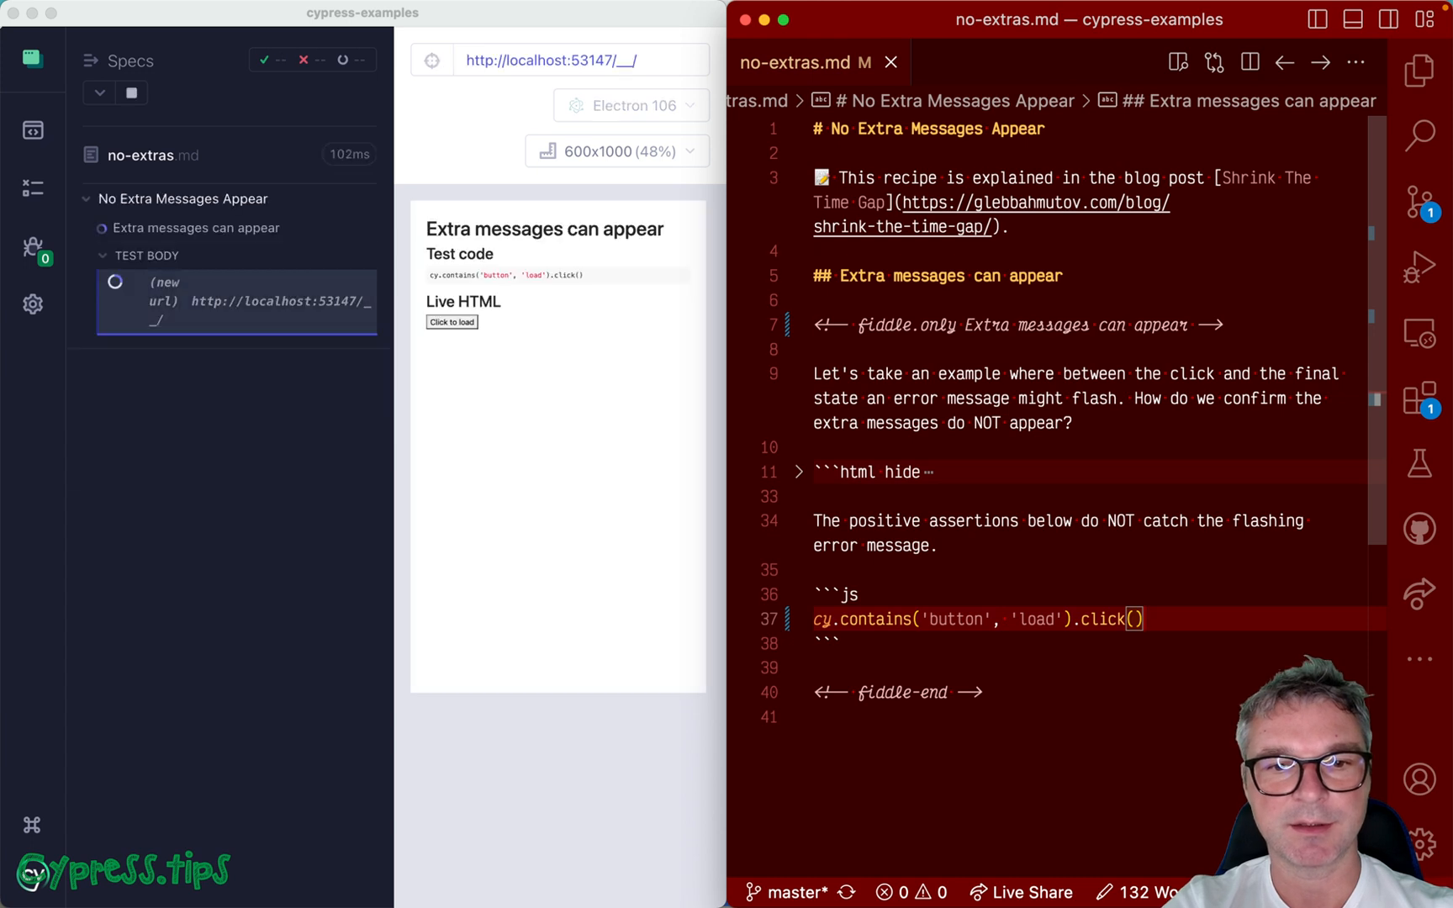
text(cy.contains('button', 'L)
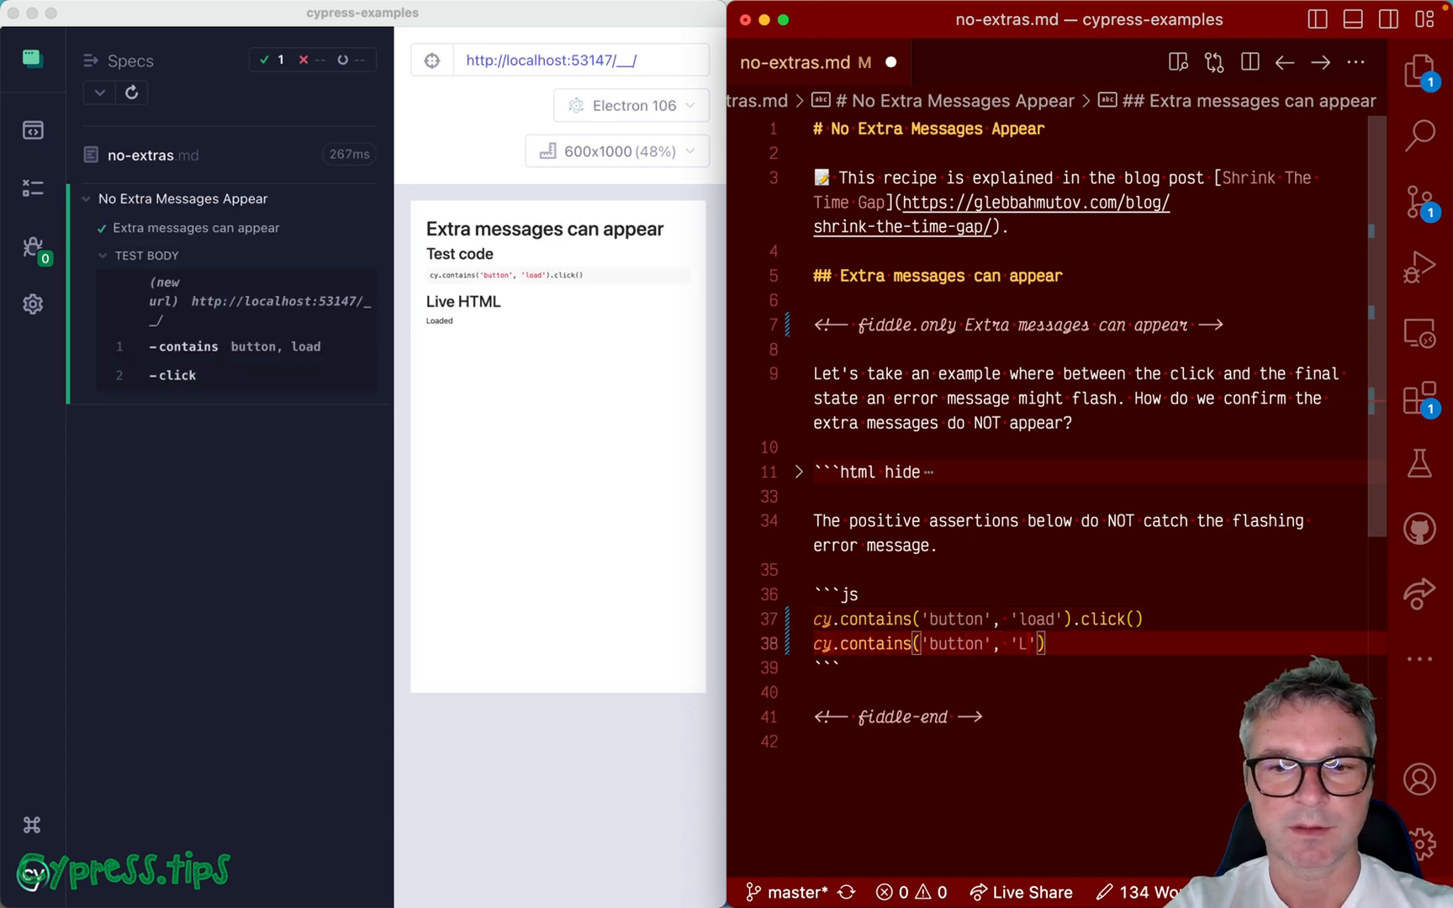
text(oading)
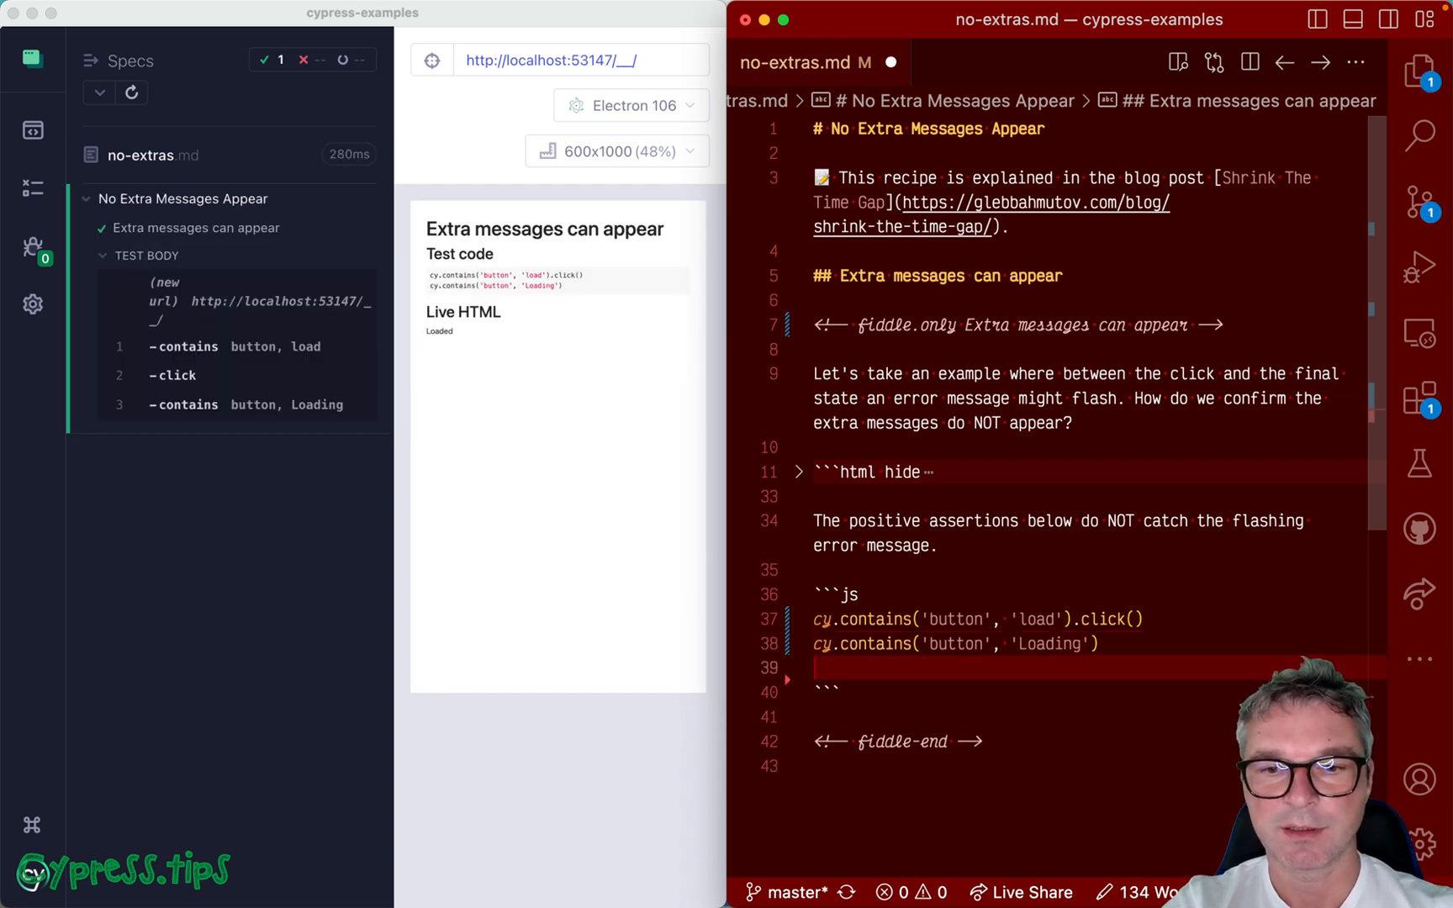
text(cy.contains('button', 'Loaded'))
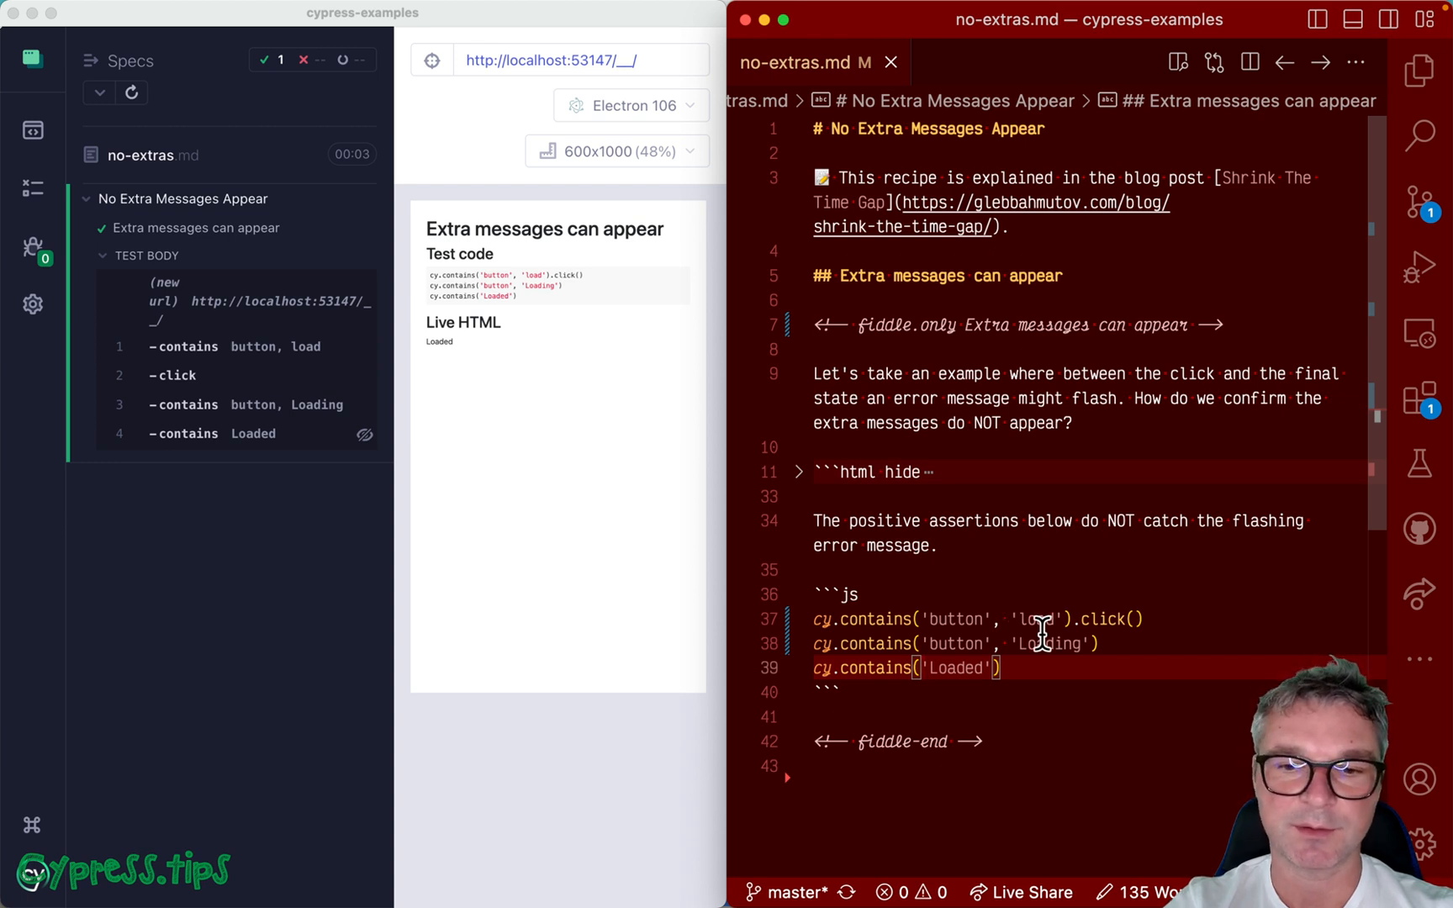
text(, { timeout: 10_000)
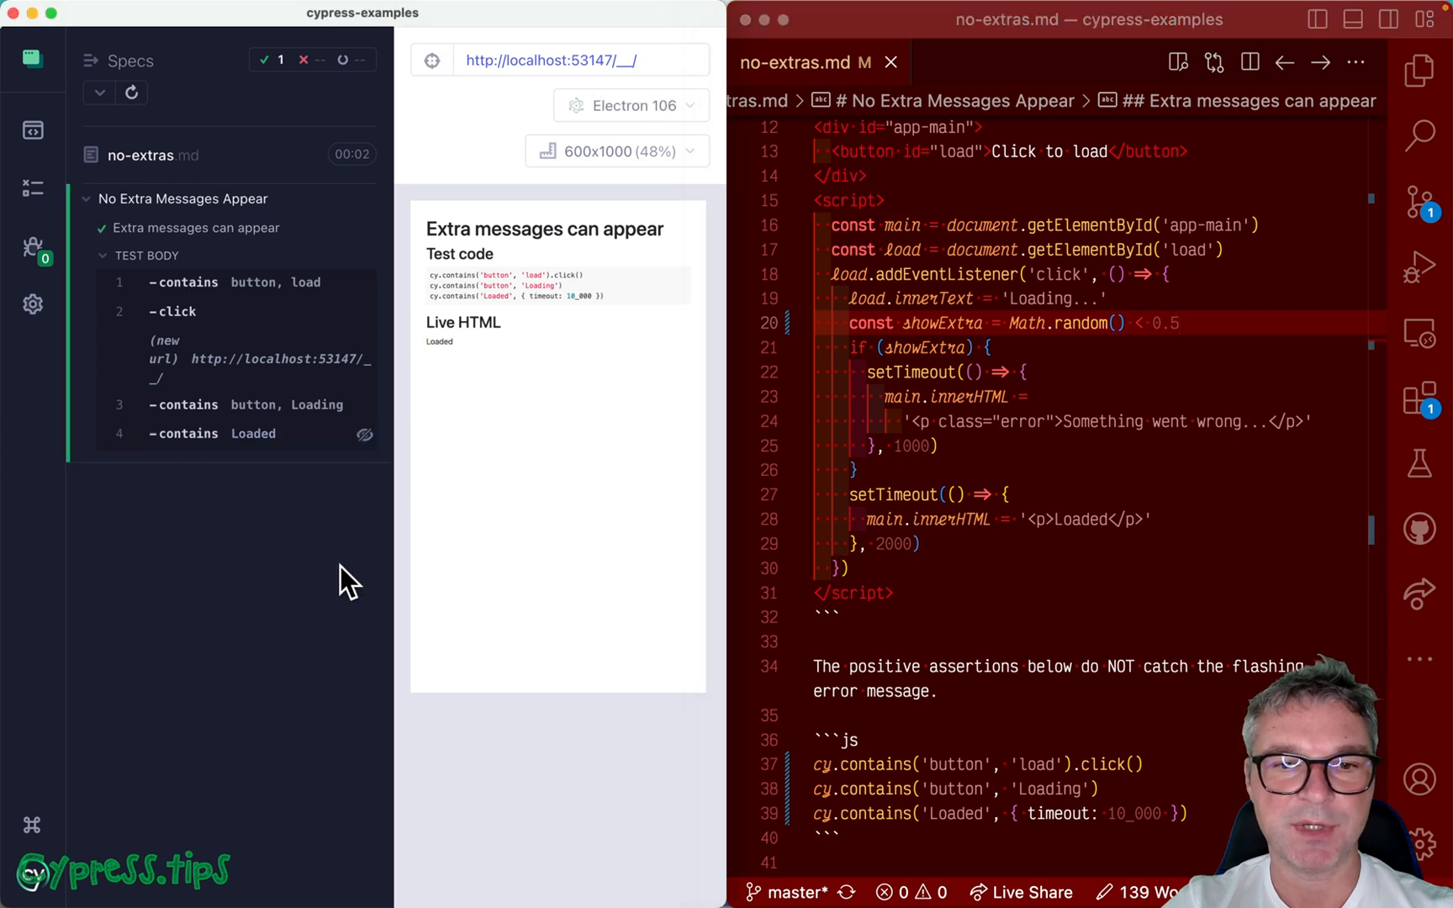
mouse_move(474, 400)
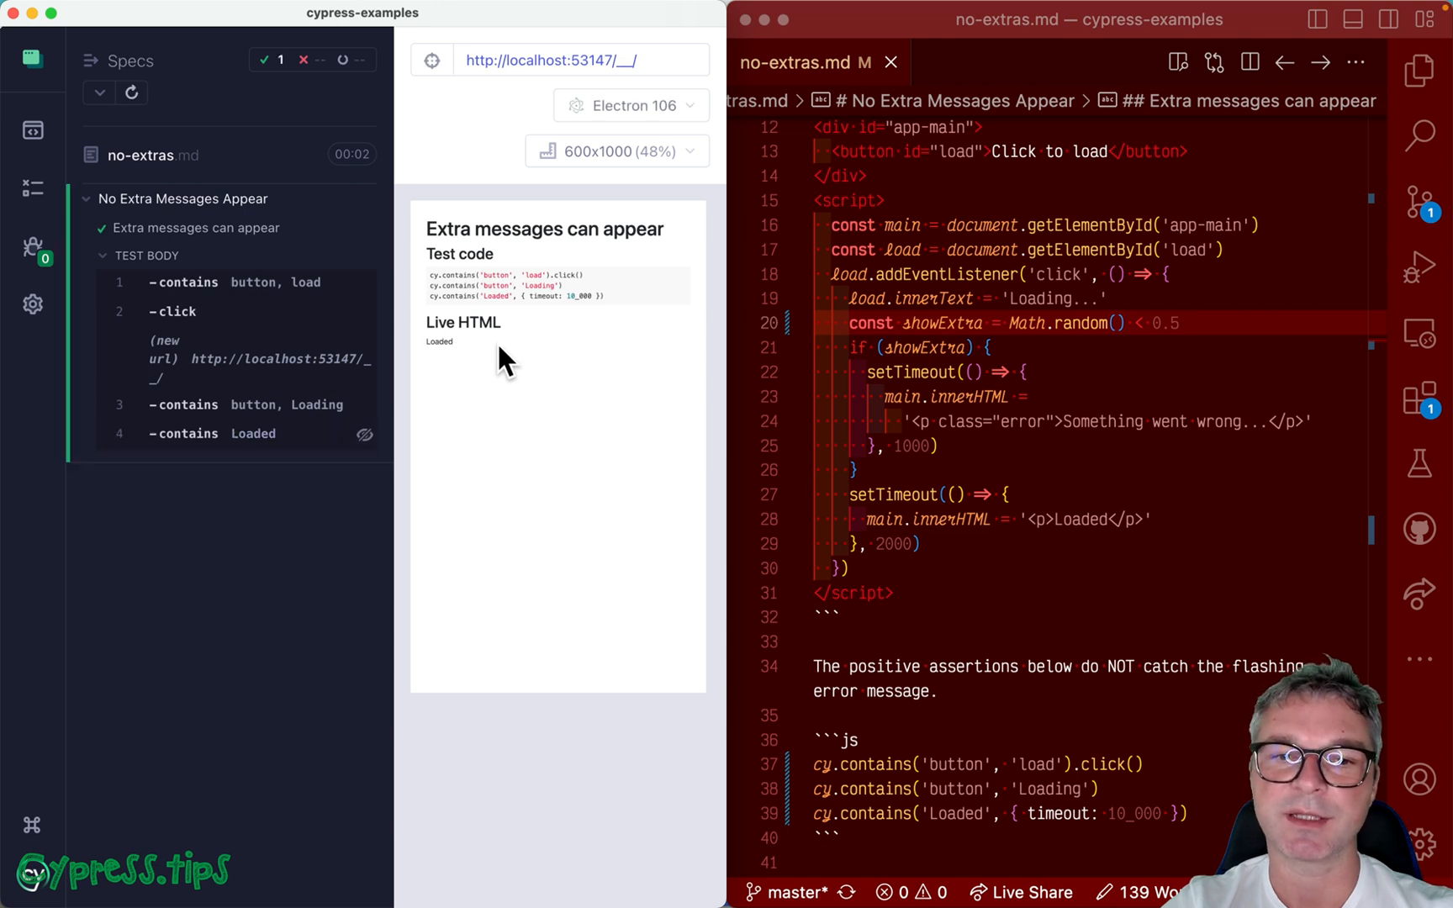
mouse_move(1201, 478)
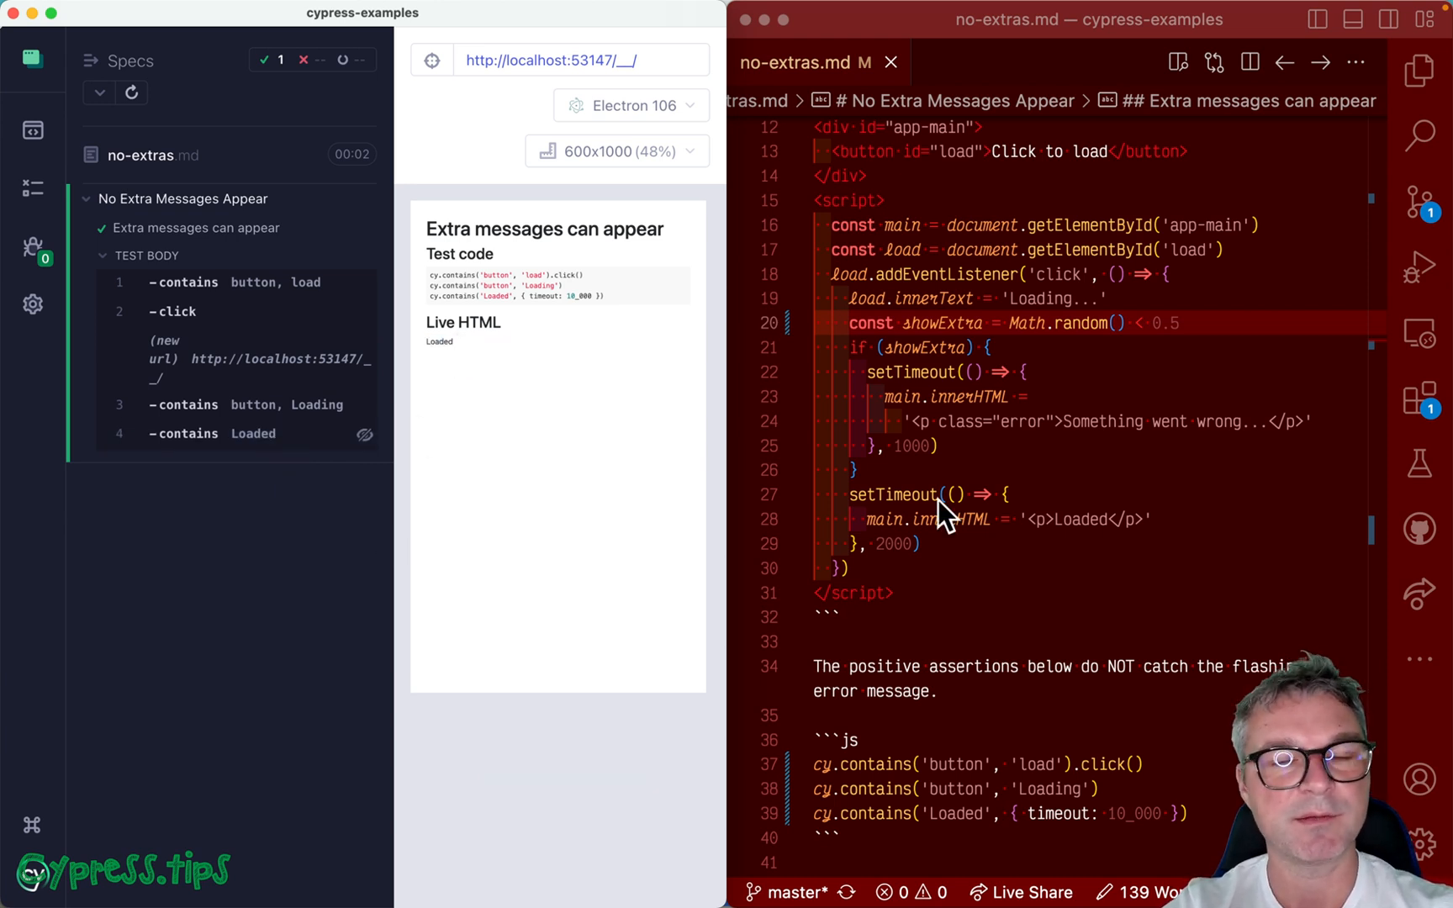
mouse_move(974, 570)
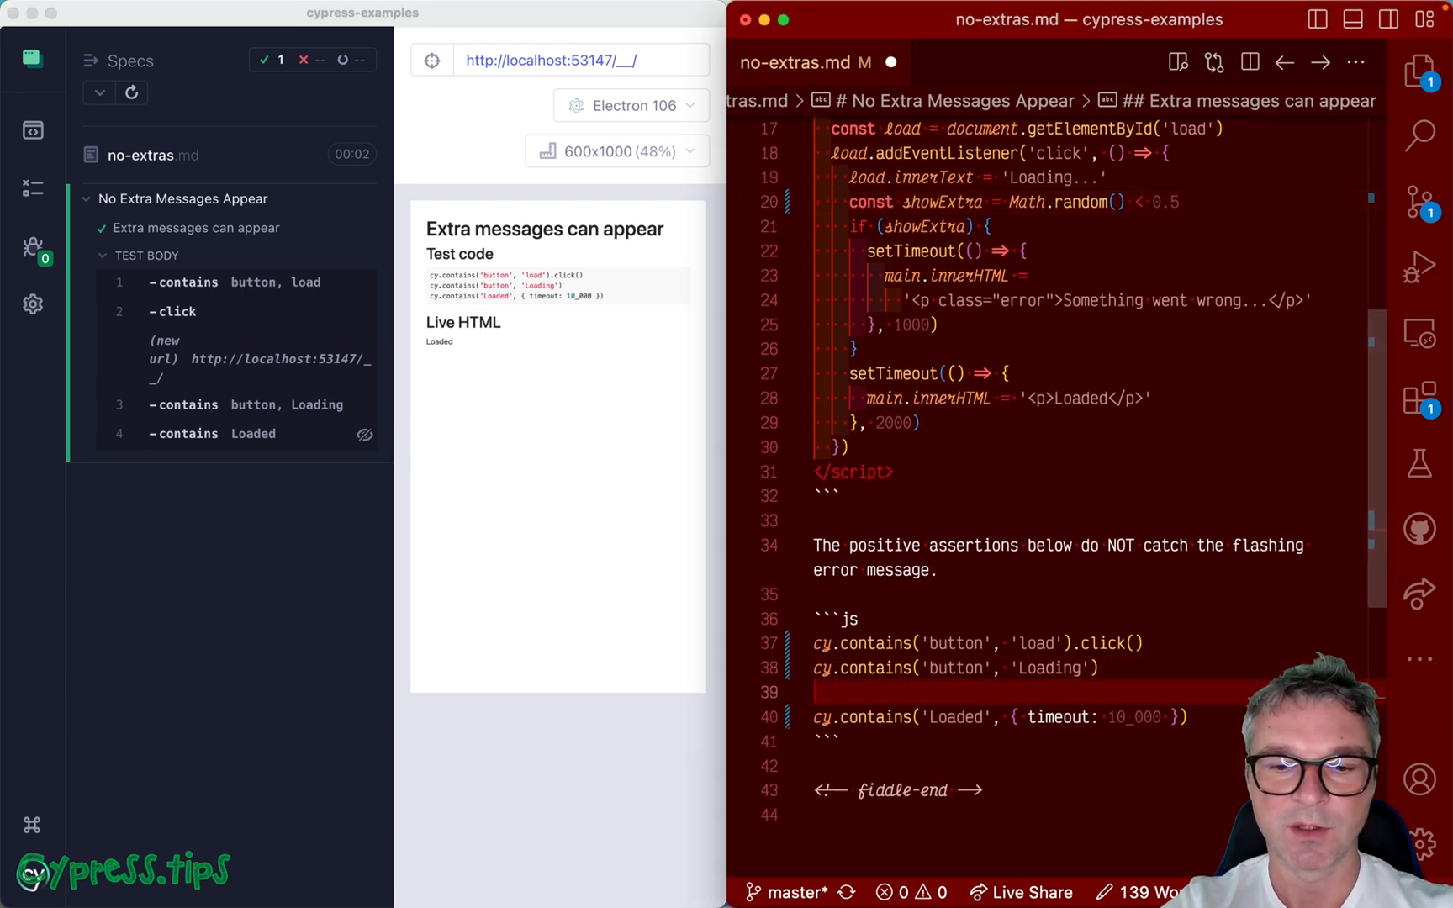
Add cy.contains('Something went wrong').should('not.exist') after forcing the error to always flash
text(cy.contains('Something went wrong').should('not.ex)
click(1094, 201)
text(1)
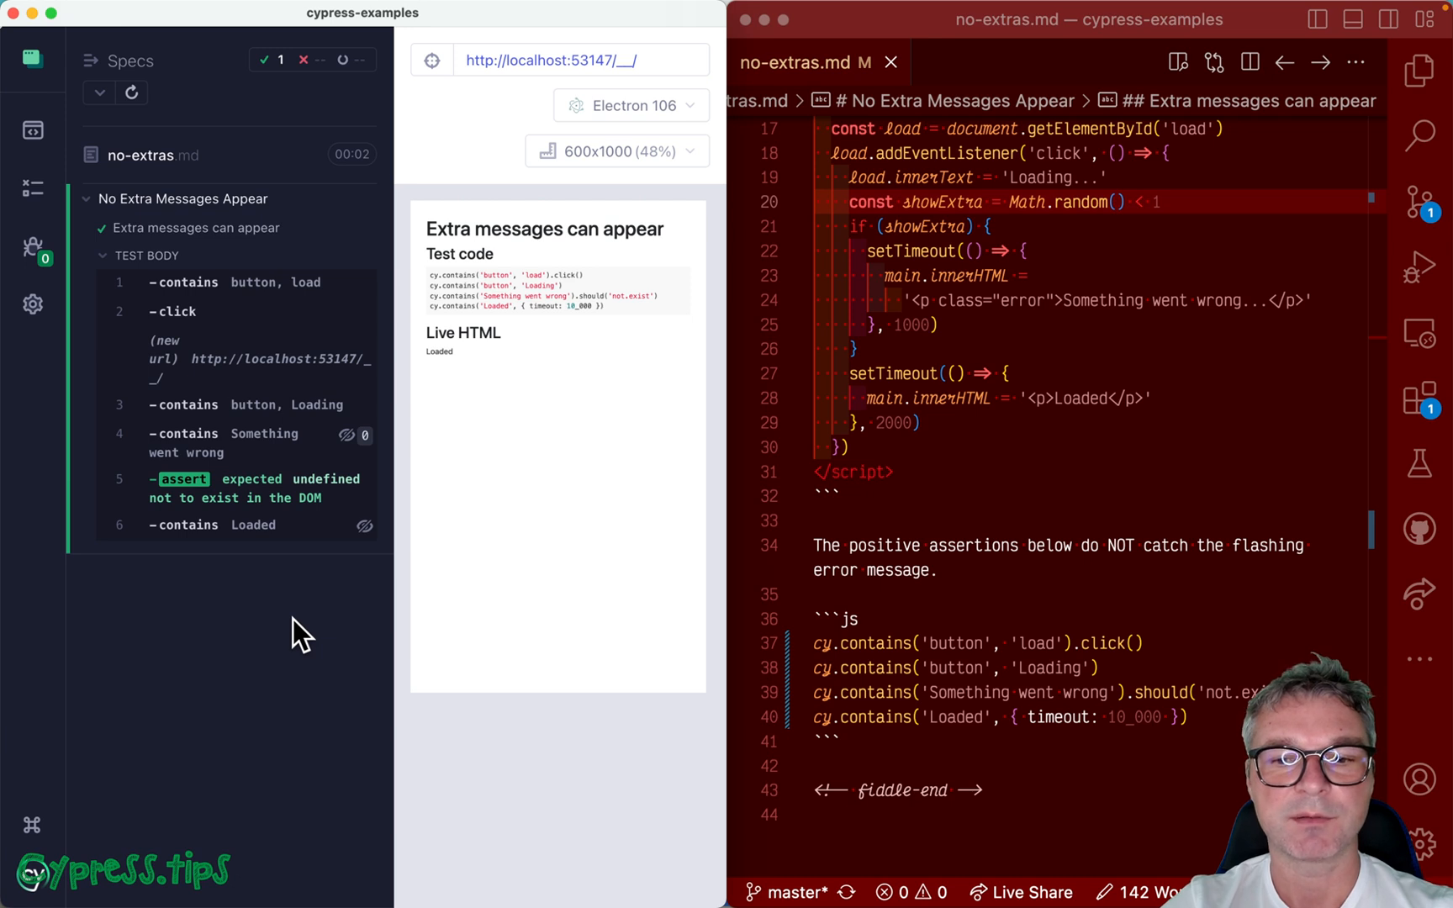
mouse_move(1178, 700)
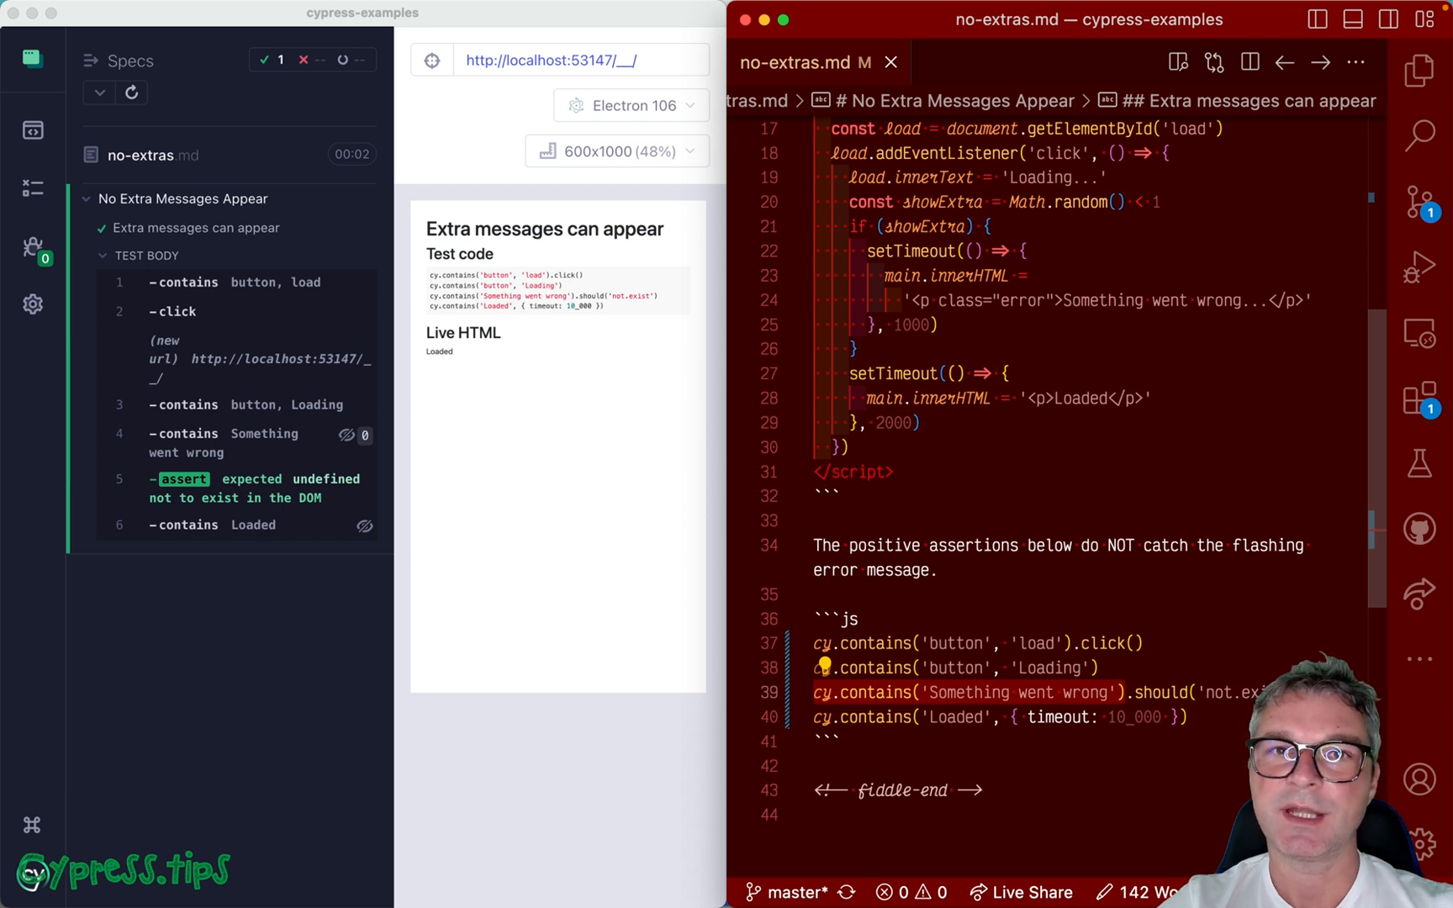
Assert cy.contains('button', 'Loading').should('not.exist') in place of the error-message check
scroll(down, 3)
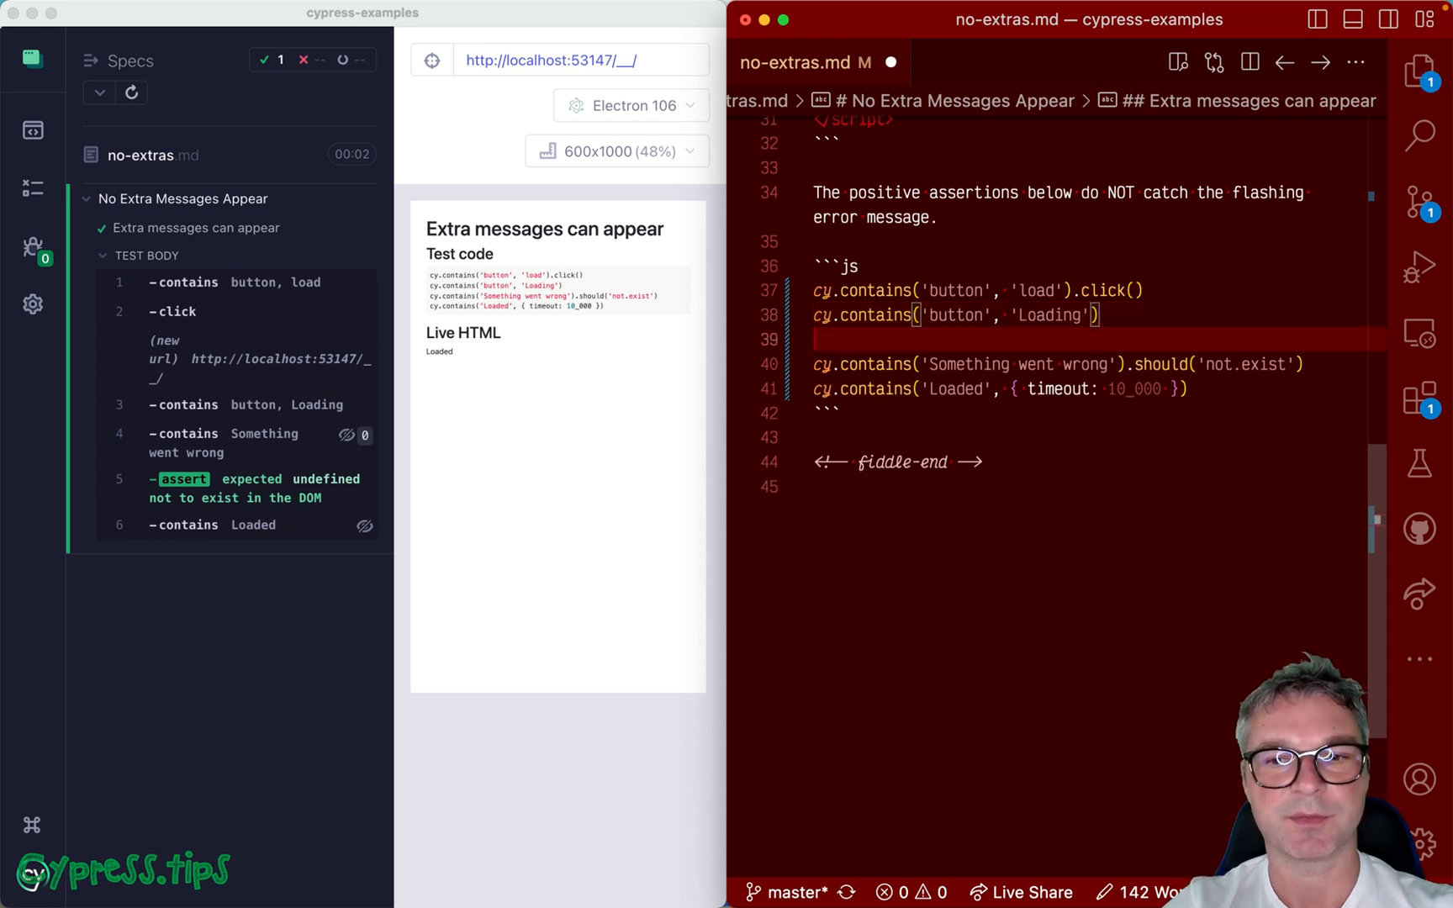
text(cy.contains('button', 'Loading'))
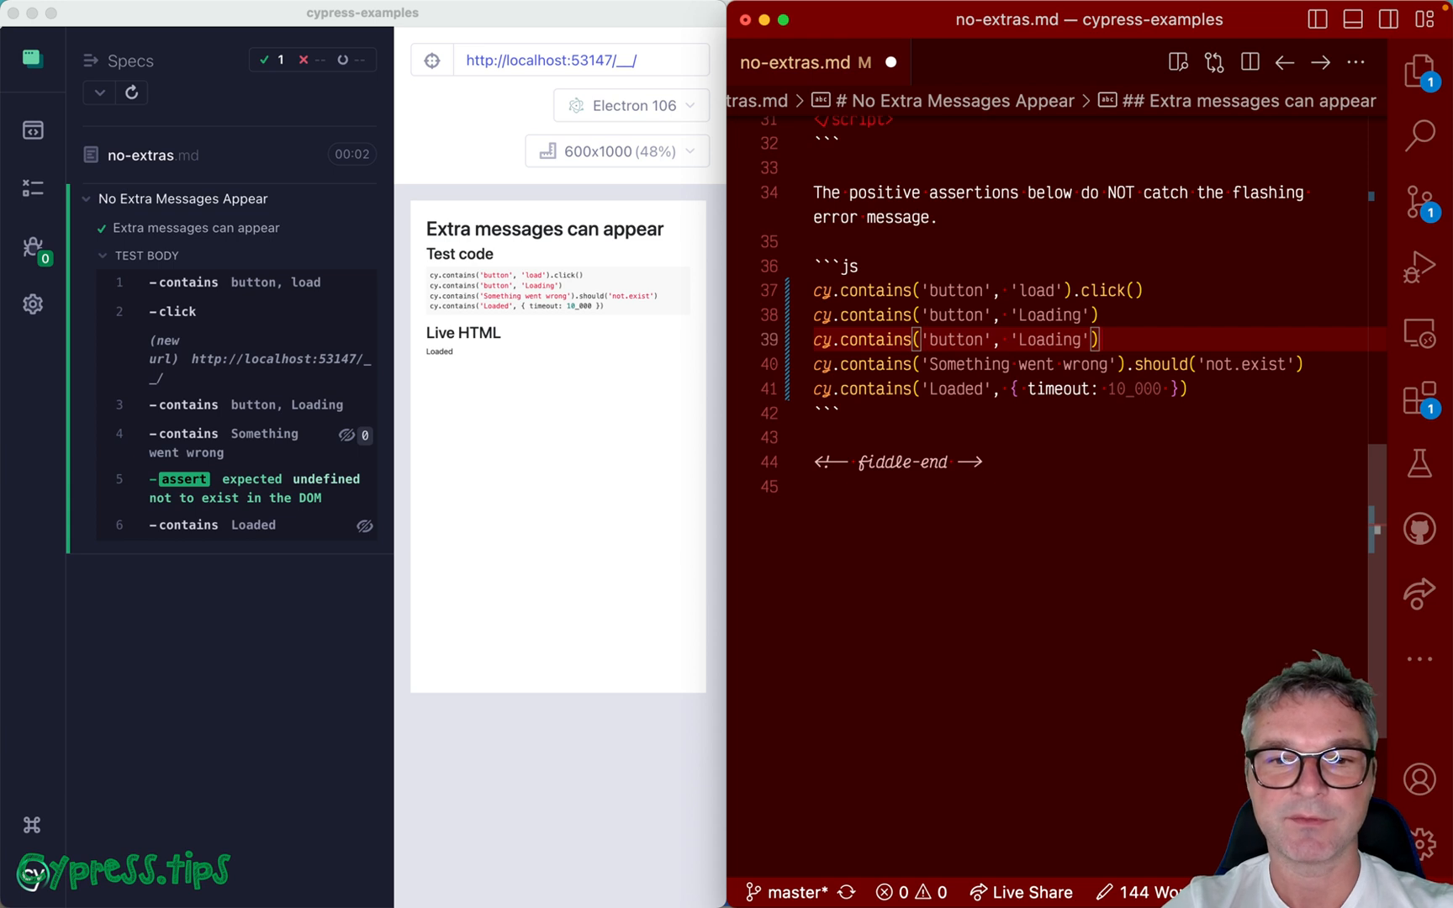
text(.should(''))
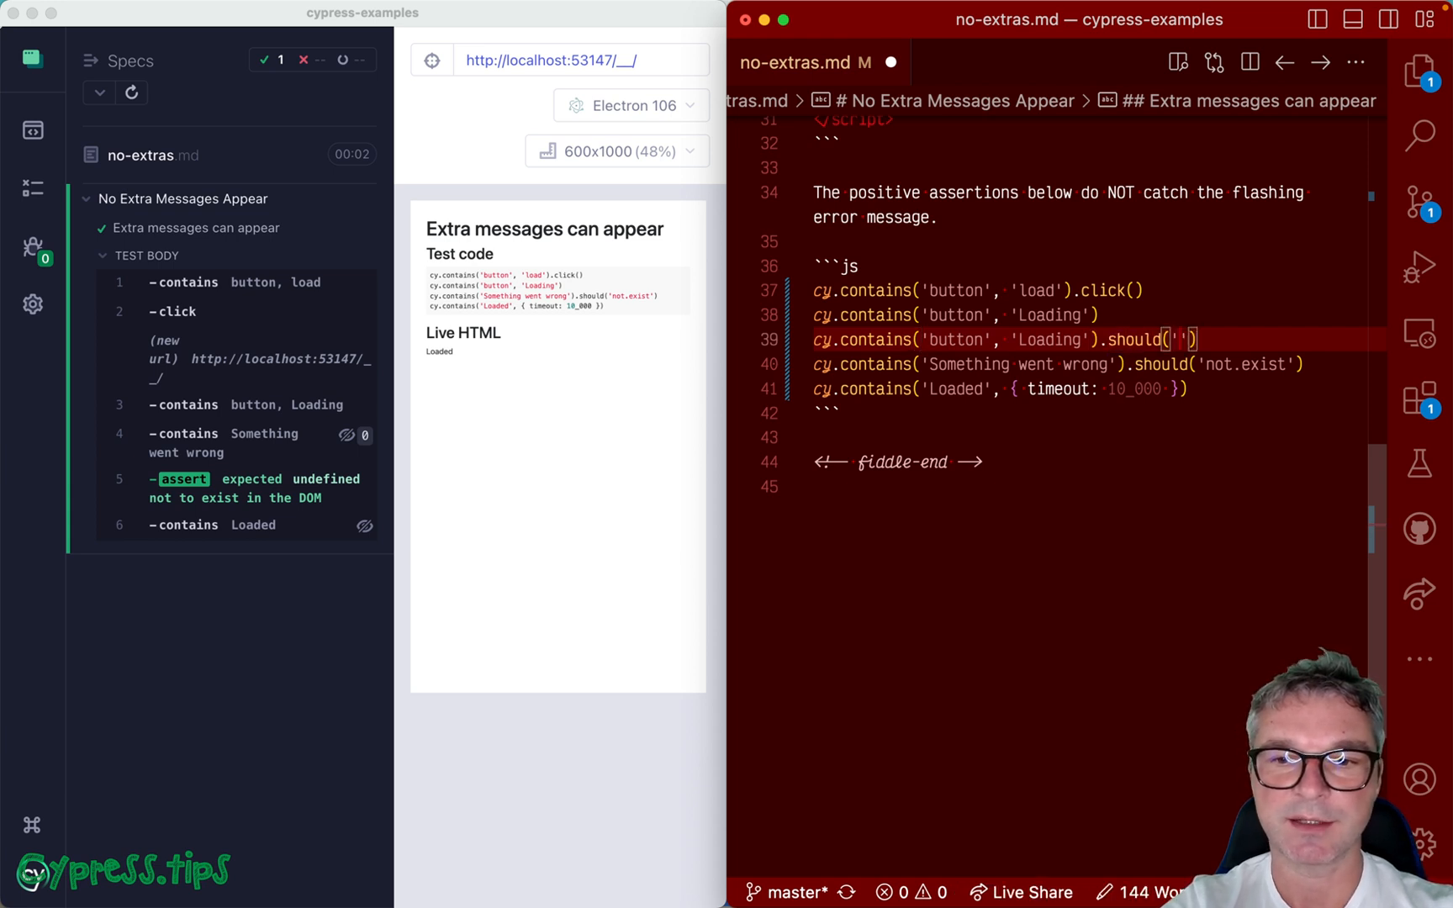
text(not.exist)
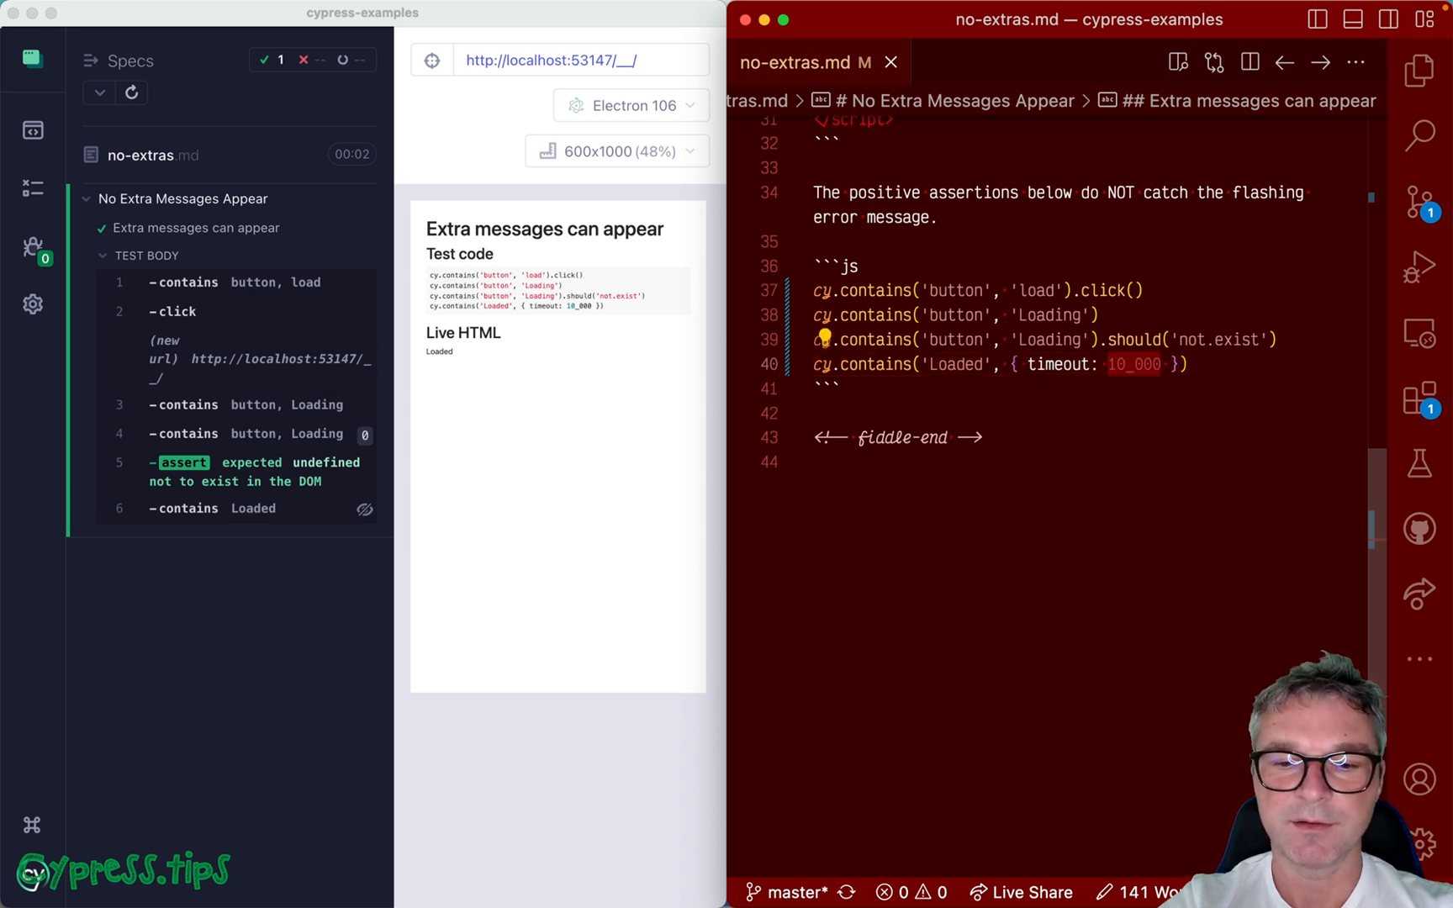
Change the Loaded assertion's timeout from 10_000 to 0 so the test fails with an AssertionError
text(0)
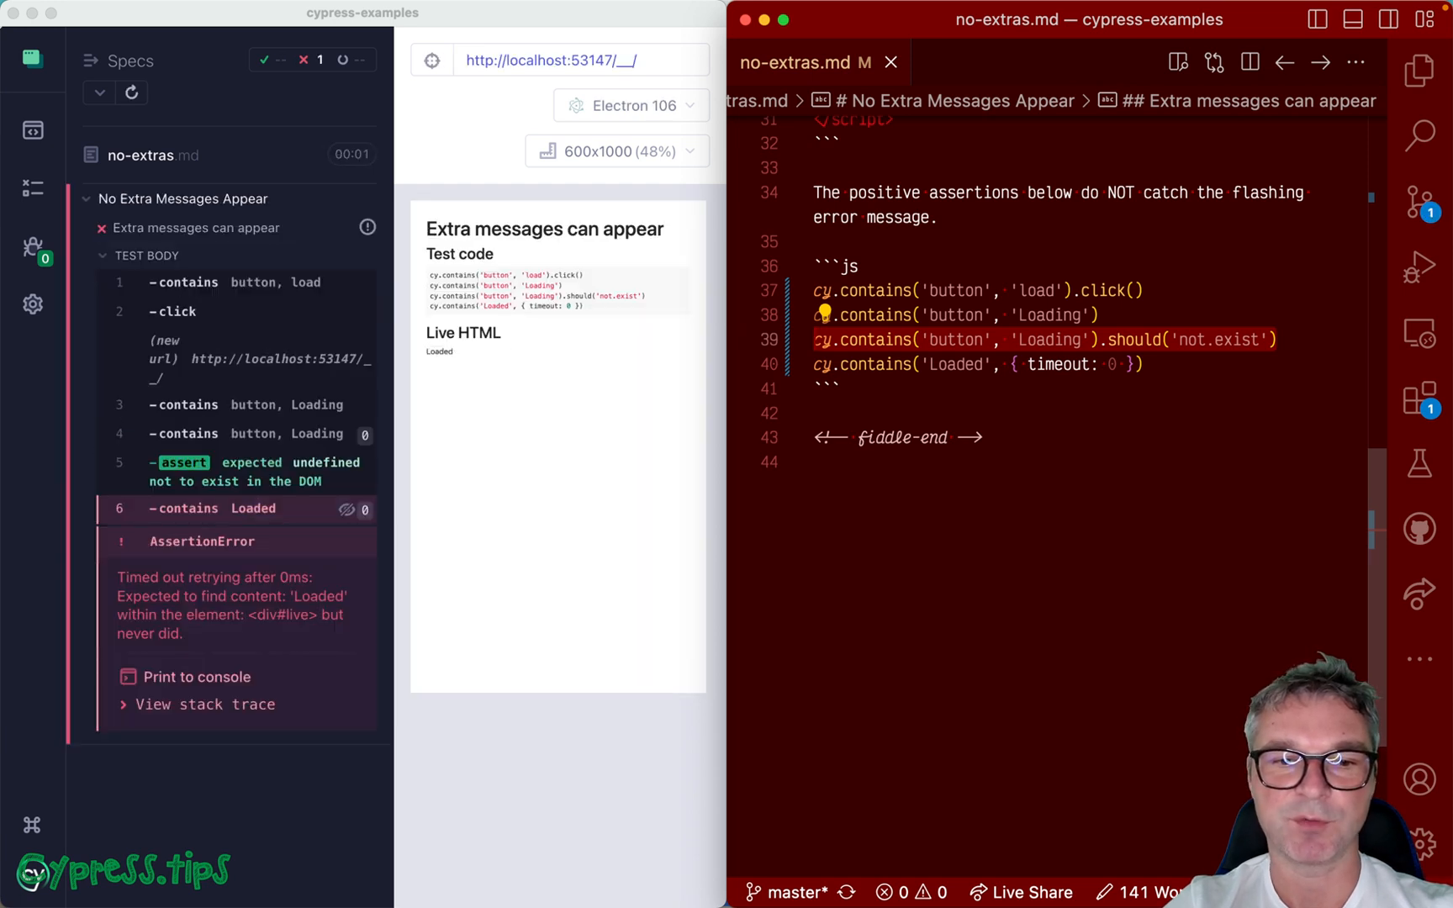
mouse_move(270, 607)
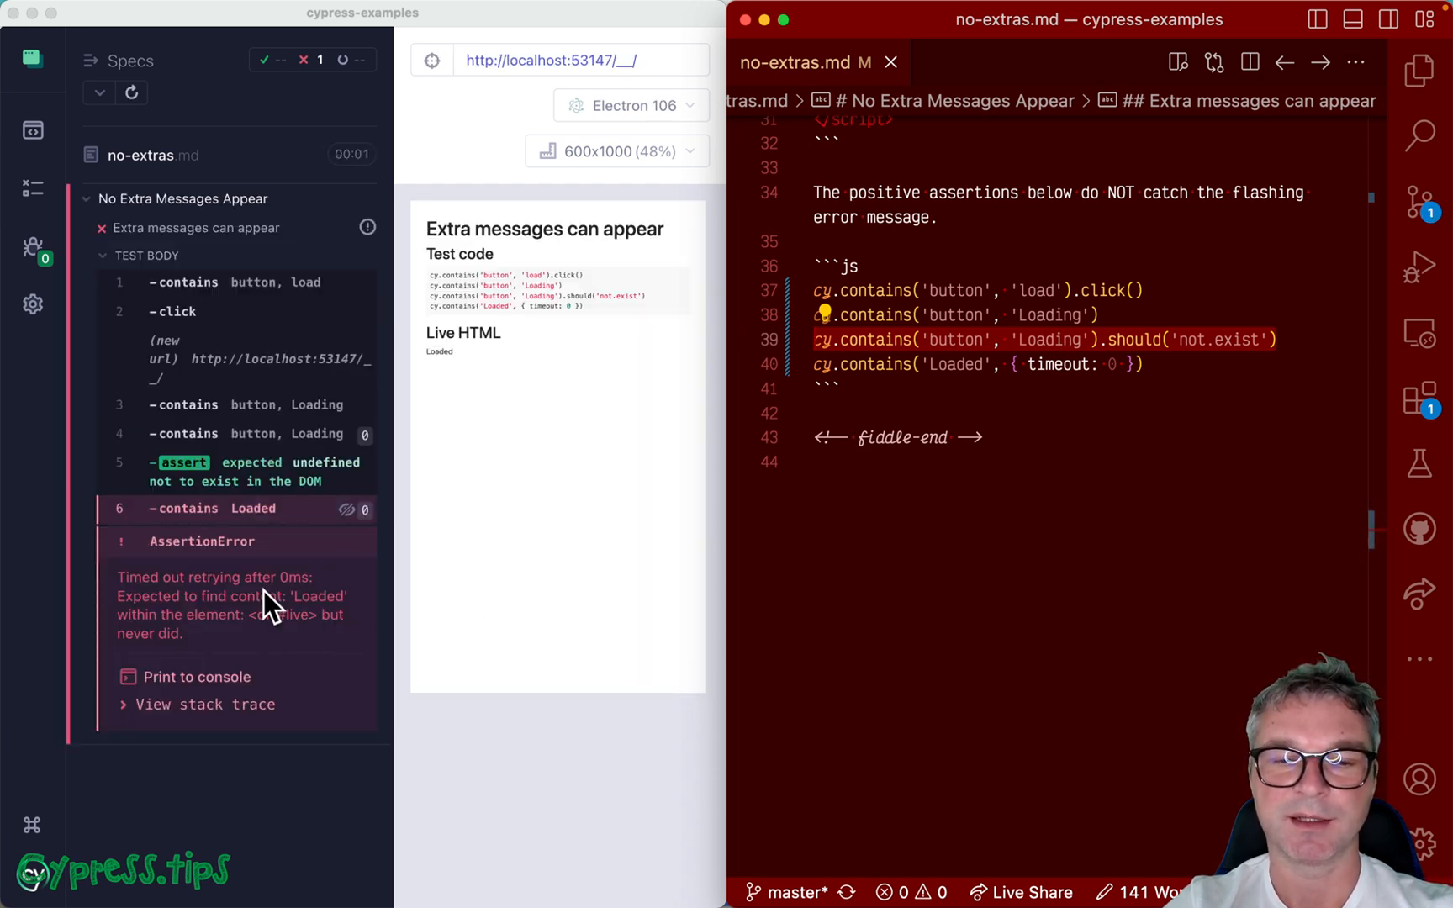